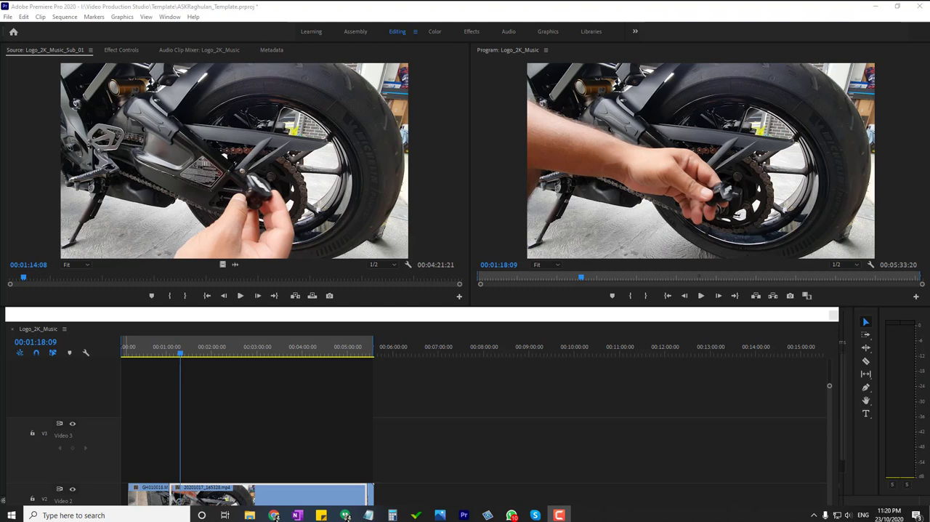
pyautogui.moveTo(65, 419)
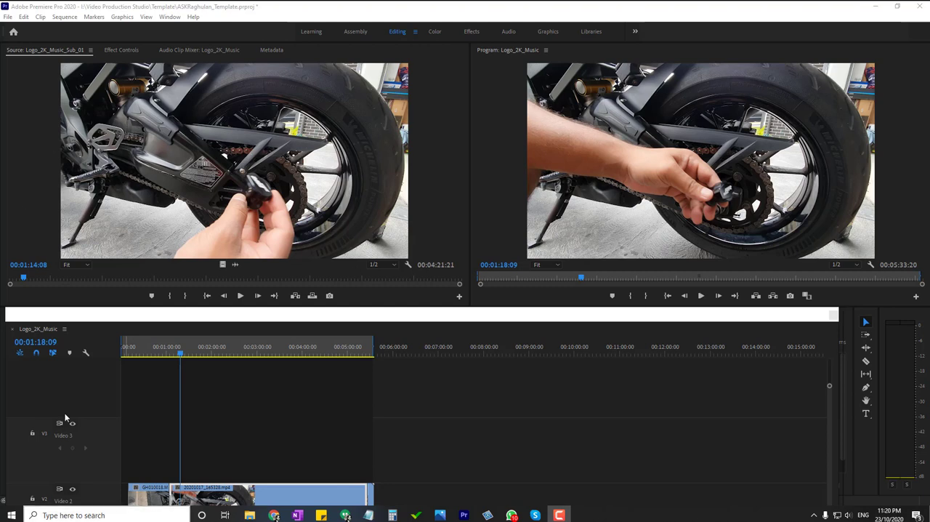
pyautogui.moveTo(354, 355)
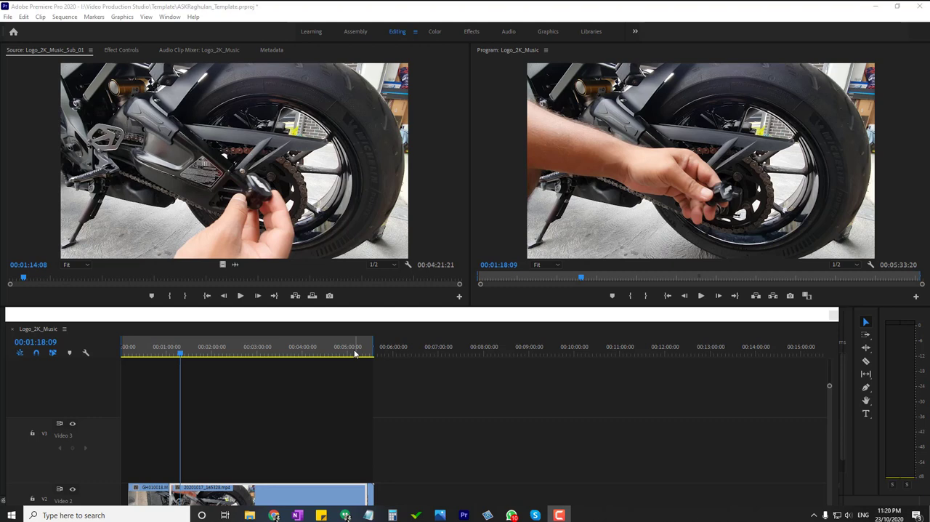
pyautogui.moveTo(835, 402)
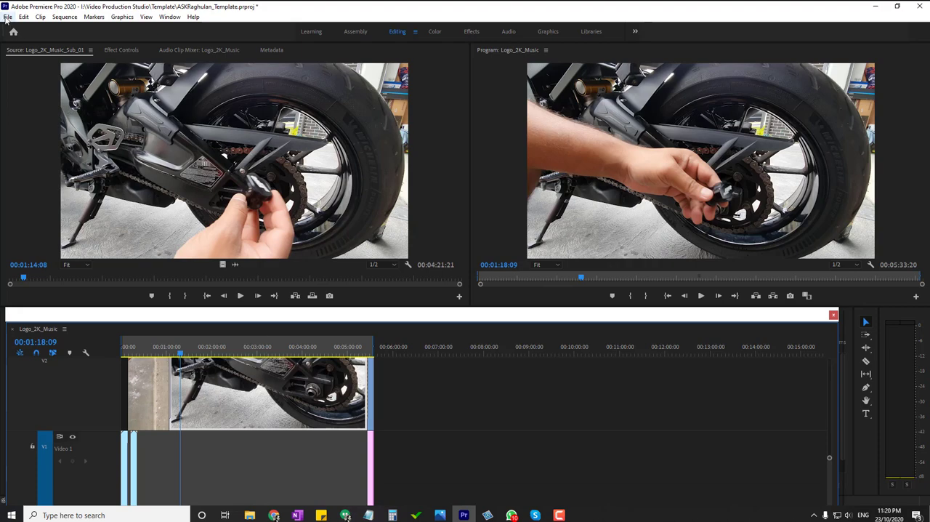
# Step: Open Export > Media from the File menu for the motorcycle sequence
pyautogui.click(8, 17)
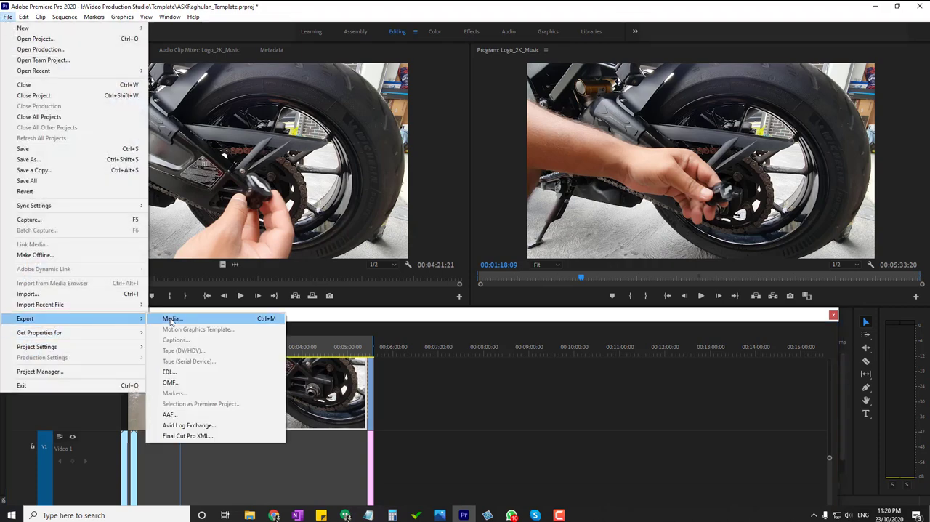
pyautogui.click(172, 318)
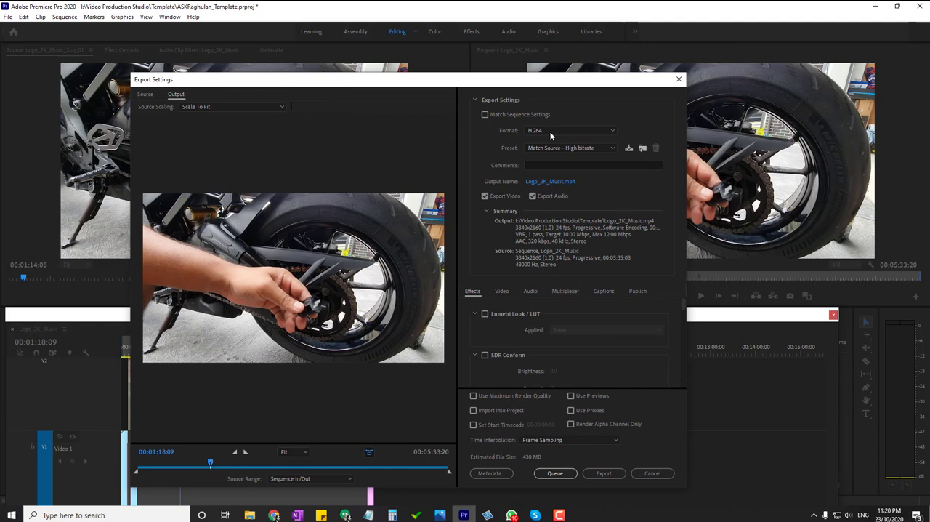
pyautogui.click(570, 131)
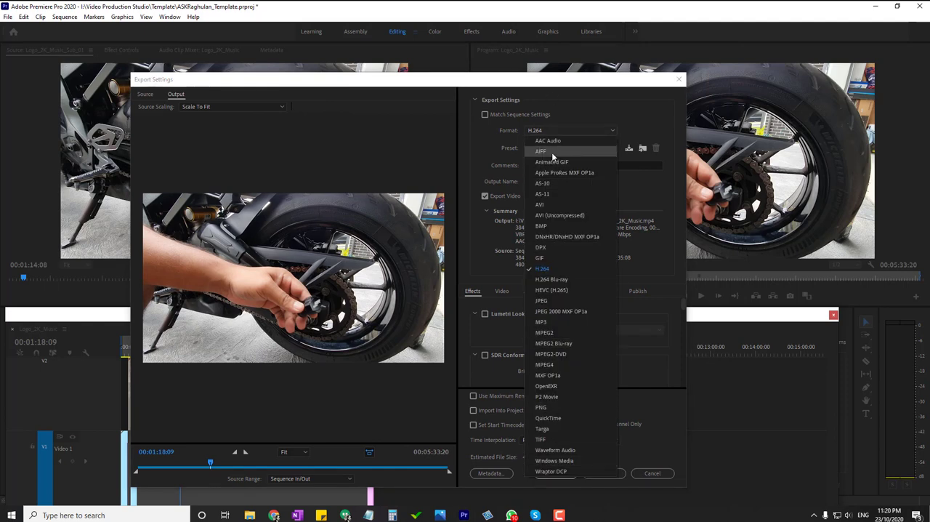
pyautogui.moveTo(561, 225)
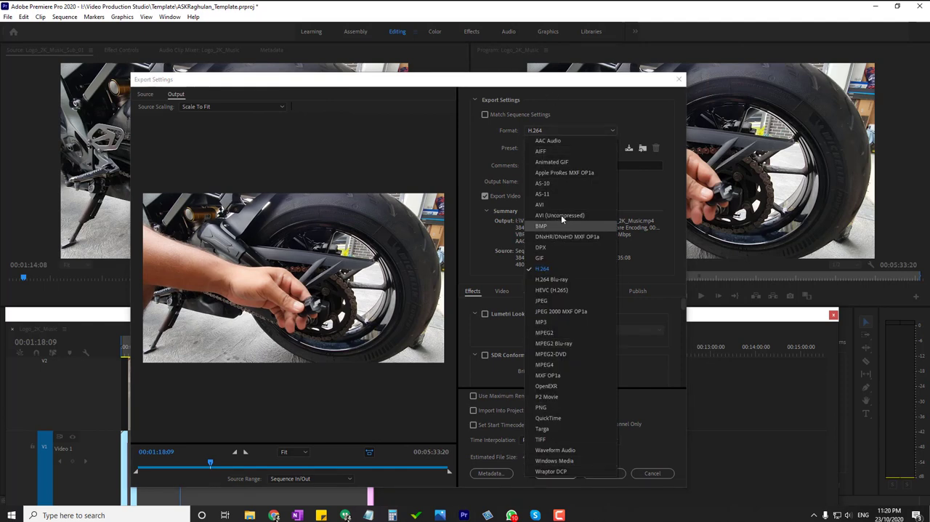
pyautogui.moveTo(559, 248)
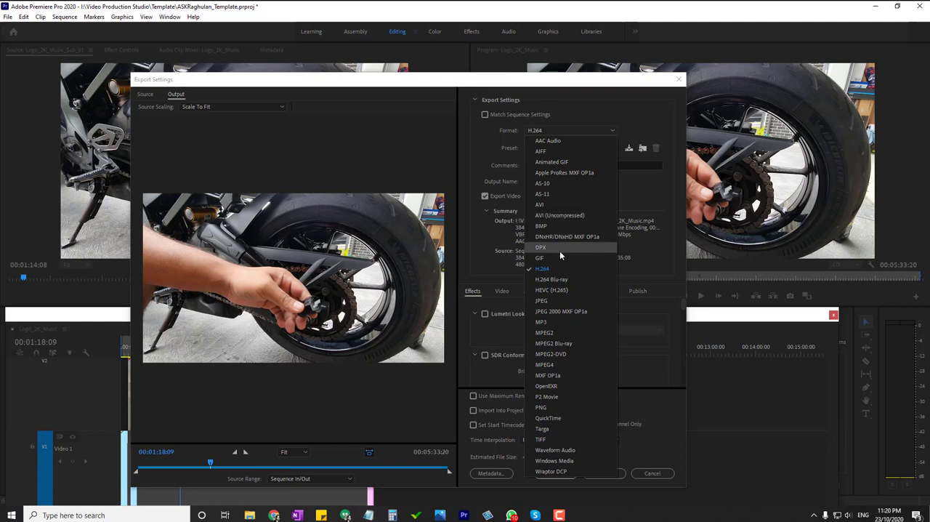
pyautogui.moveTo(559, 363)
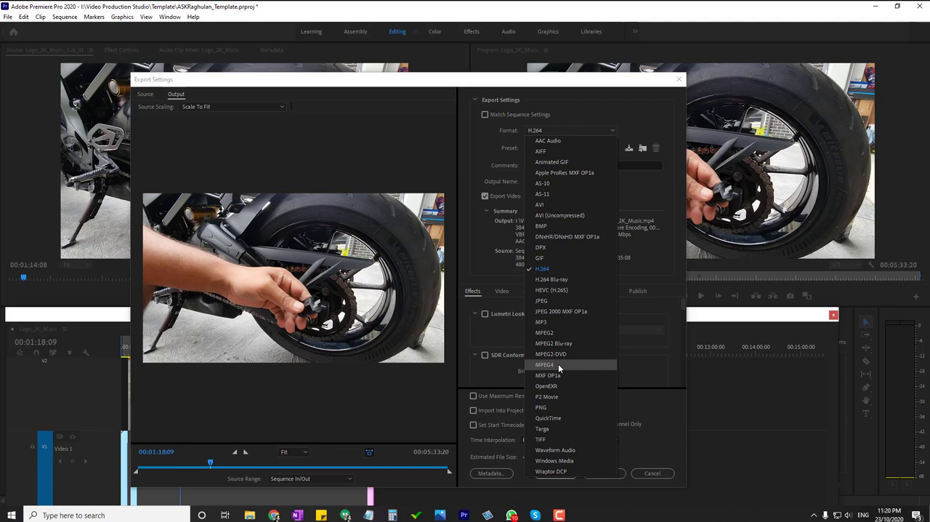
pyautogui.moveTo(549, 215)
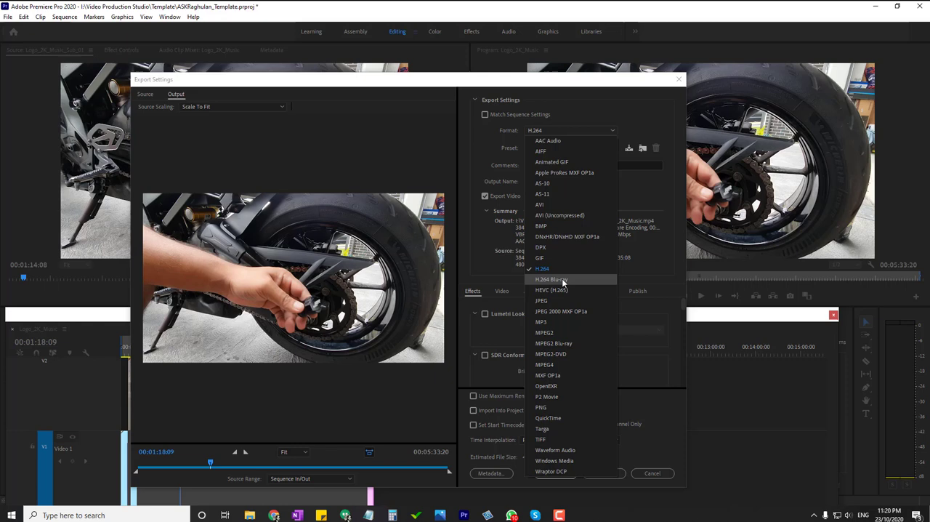
pyautogui.moveTo(546, 268)
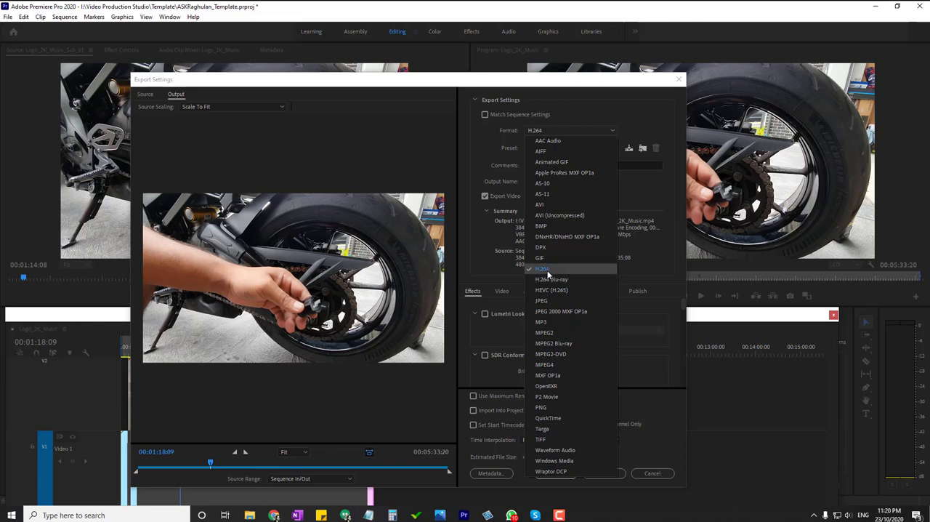
pyautogui.click(541, 268)
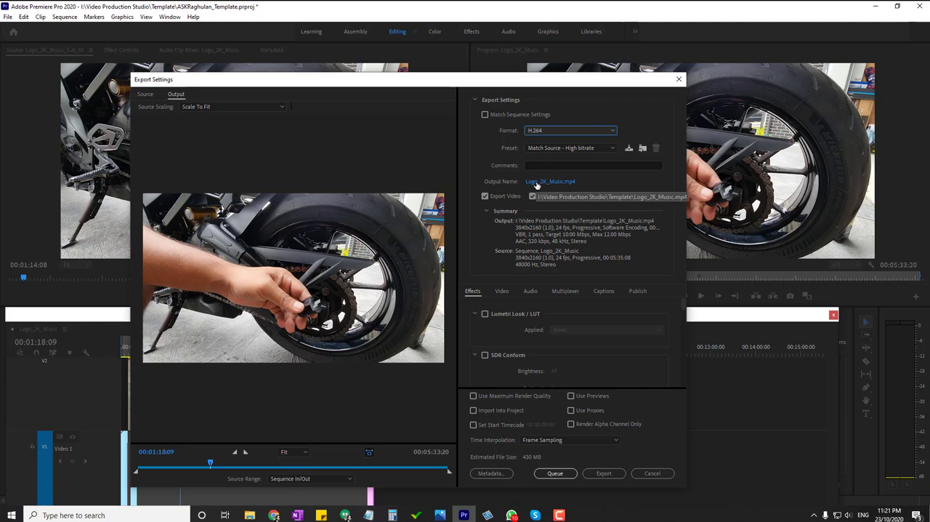
pyautogui.moveTo(564, 148)
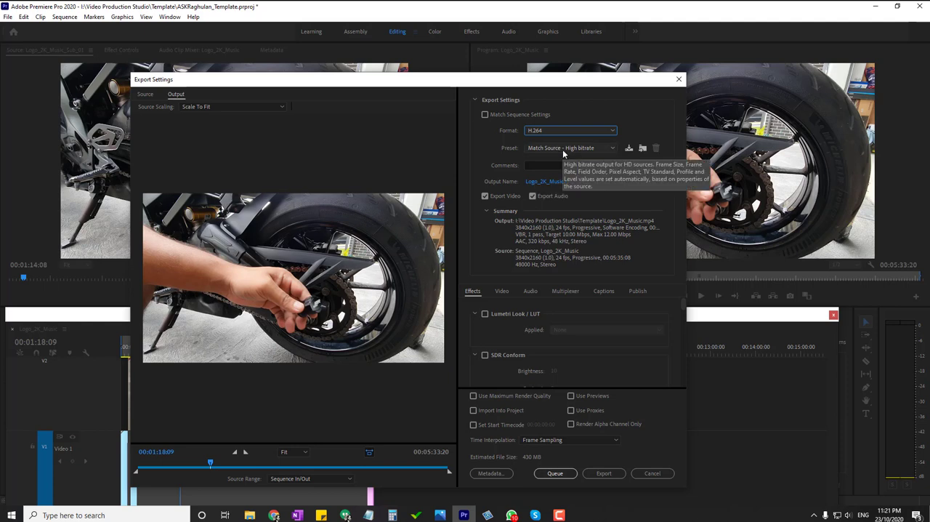
pyautogui.moveTo(558, 152)
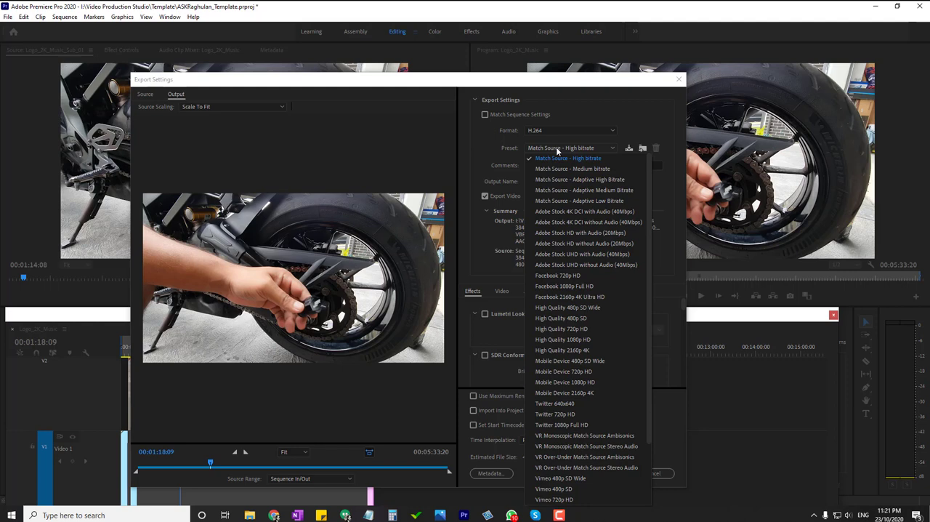
# Step: Choose the YouTube 1080p Full HD preset from the Preset list, keeping H.264 format
pyautogui.scroll(-3)
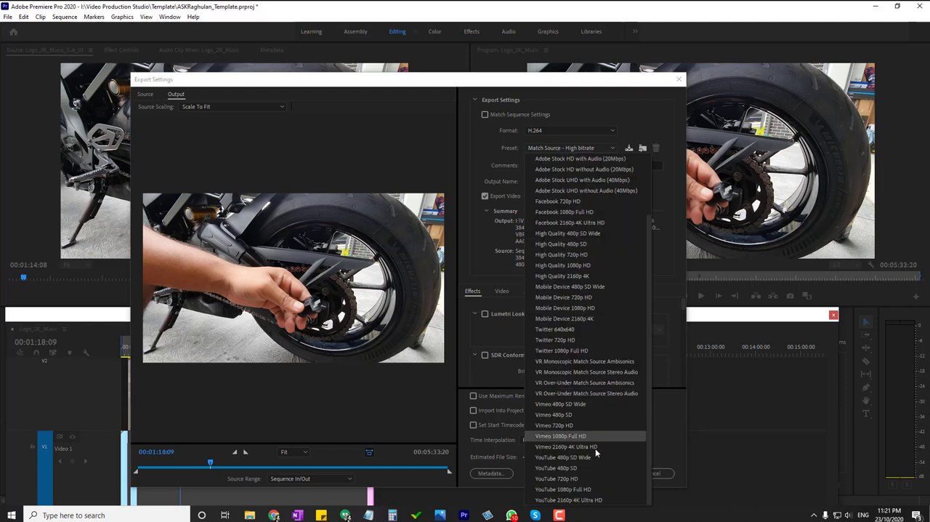
pyautogui.moveTo(581, 456)
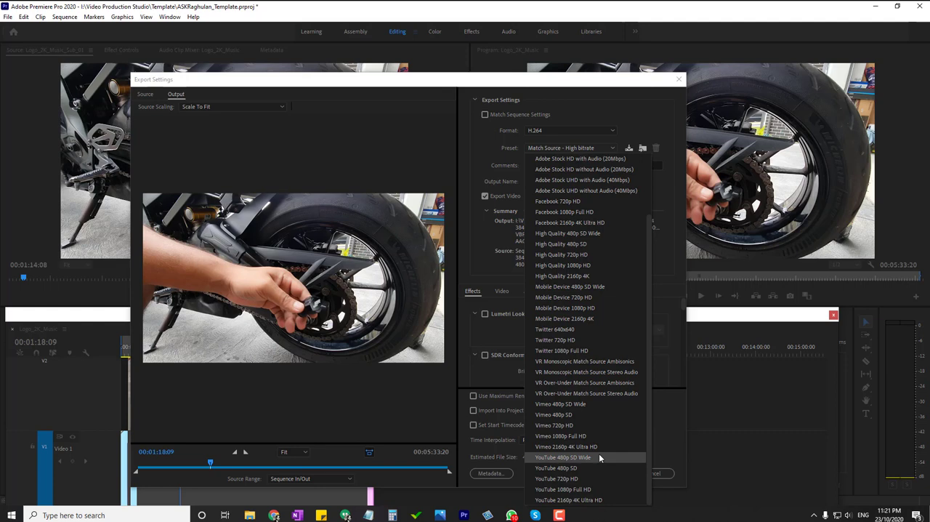
pyautogui.moveTo(575, 500)
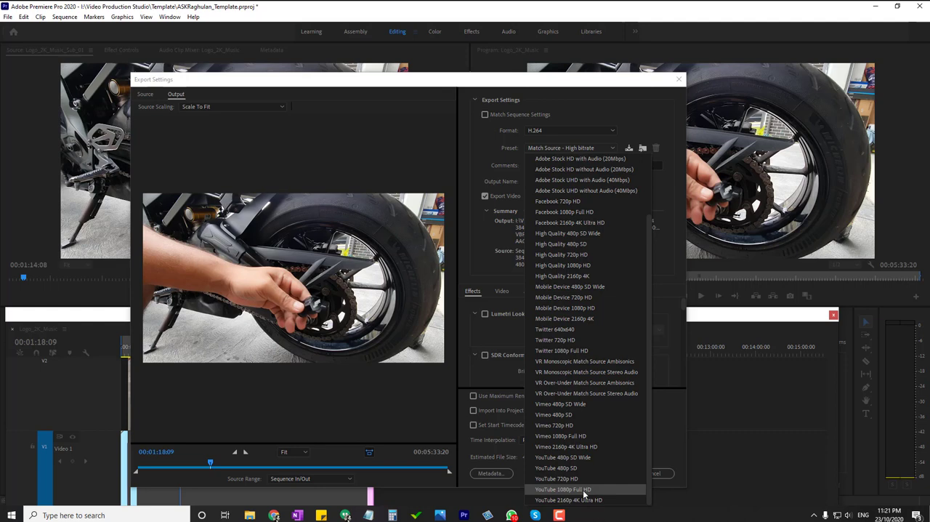
pyautogui.moveTo(595, 494)
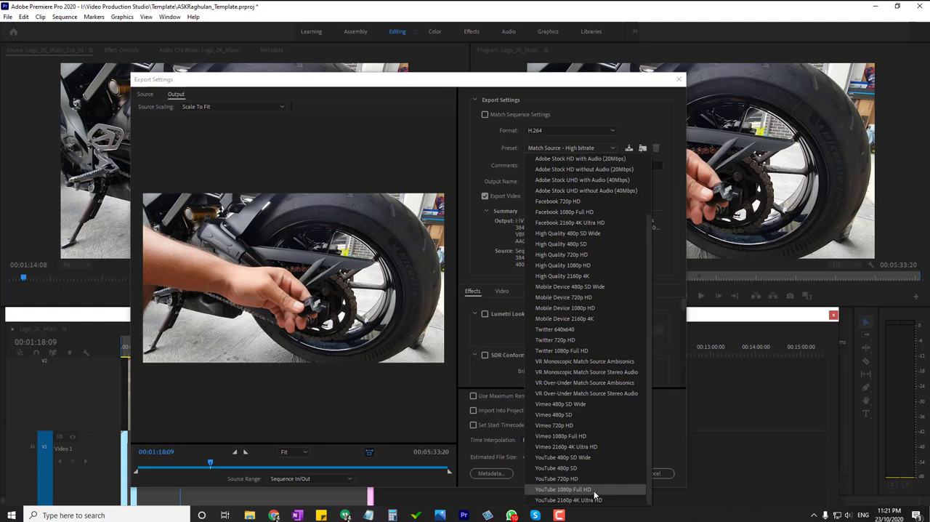
pyautogui.moveTo(588, 493)
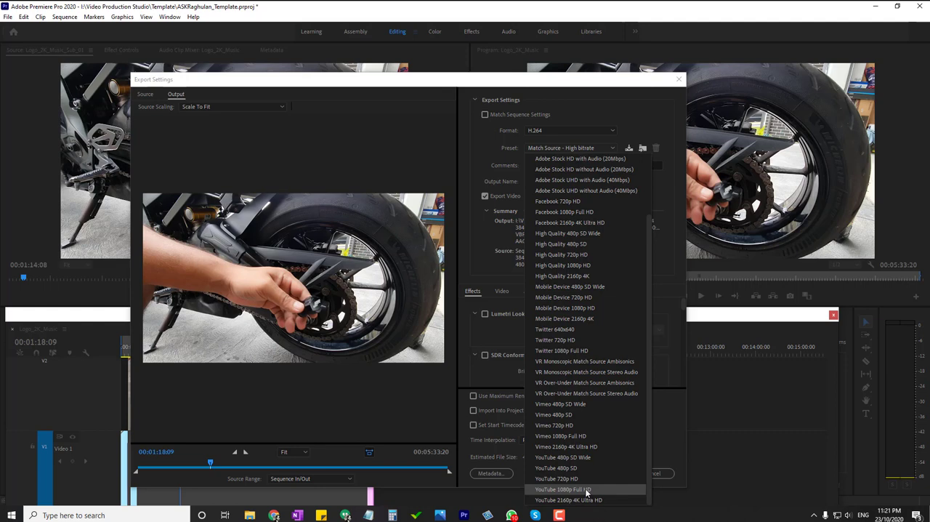
pyautogui.click(563, 488)
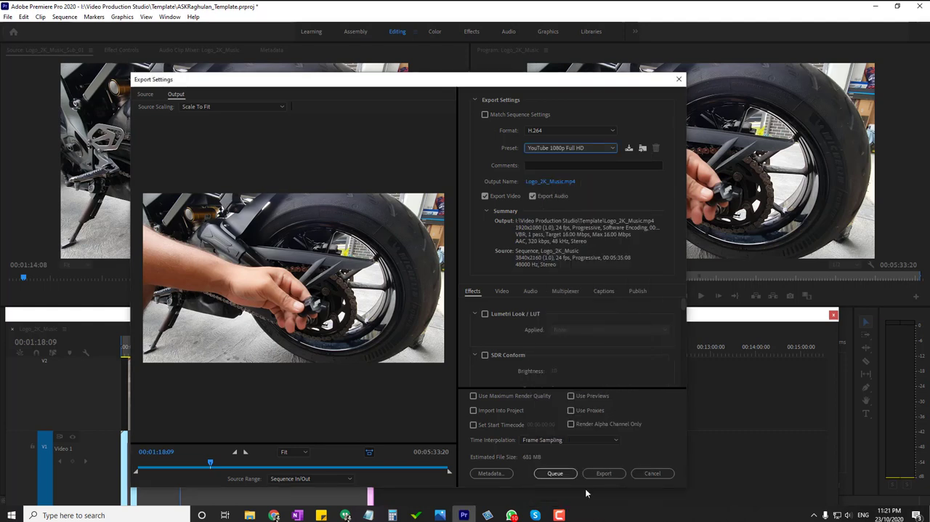
pyautogui.moveTo(496, 238)
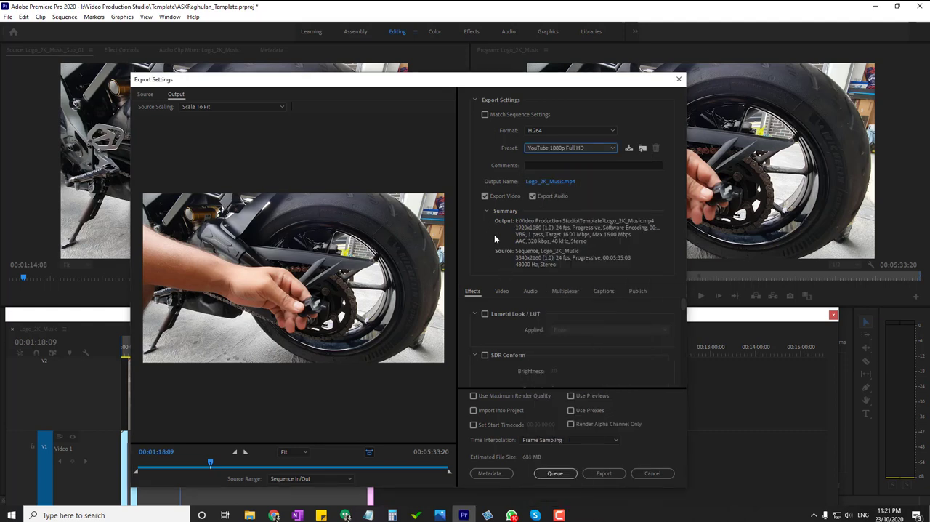
# Step: Review the Video settings confirming 1920 by 1080 output, glancing at Captions options
pyautogui.click(501, 290)
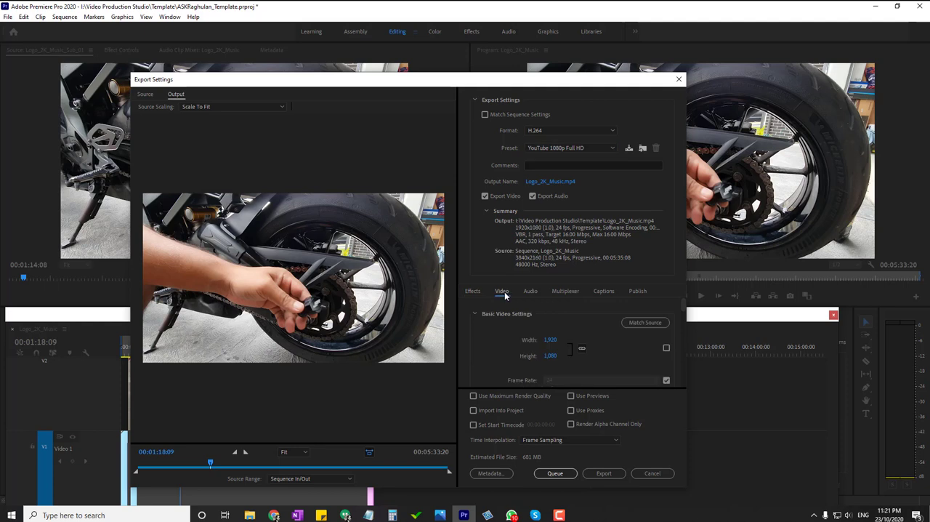
pyautogui.moveTo(529, 294)
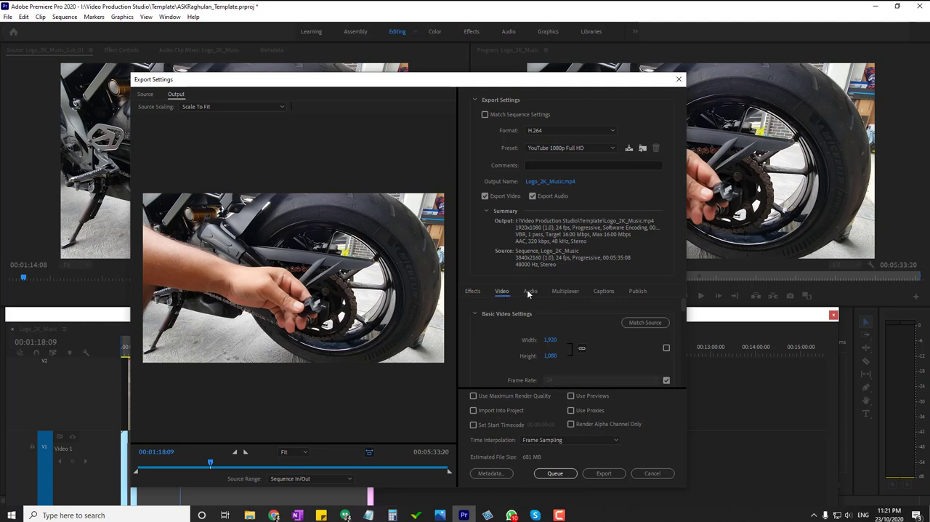
pyautogui.click(603, 291)
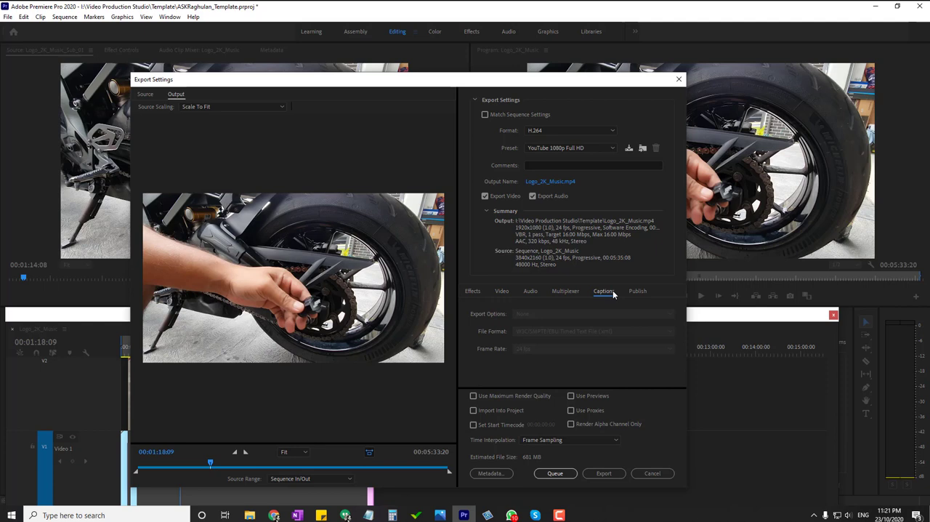
pyautogui.click(501, 291)
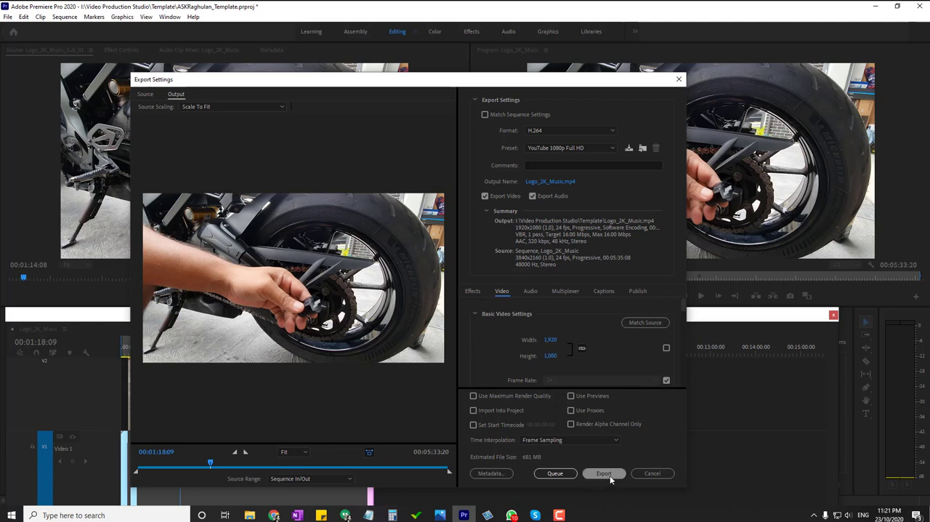
pyautogui.moveTo(605, 474)
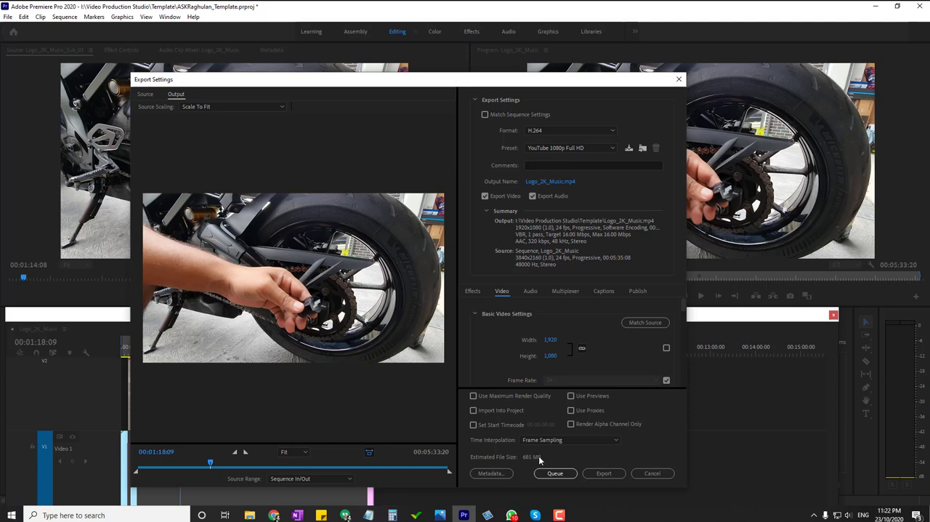
pyautogui.moveTo(566, 208)
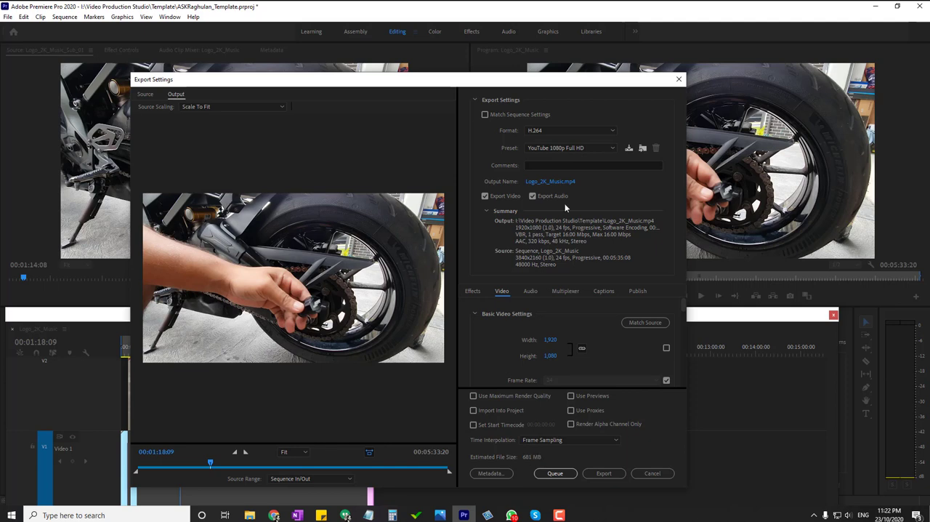
pyautogui.moveTo(323, 267)
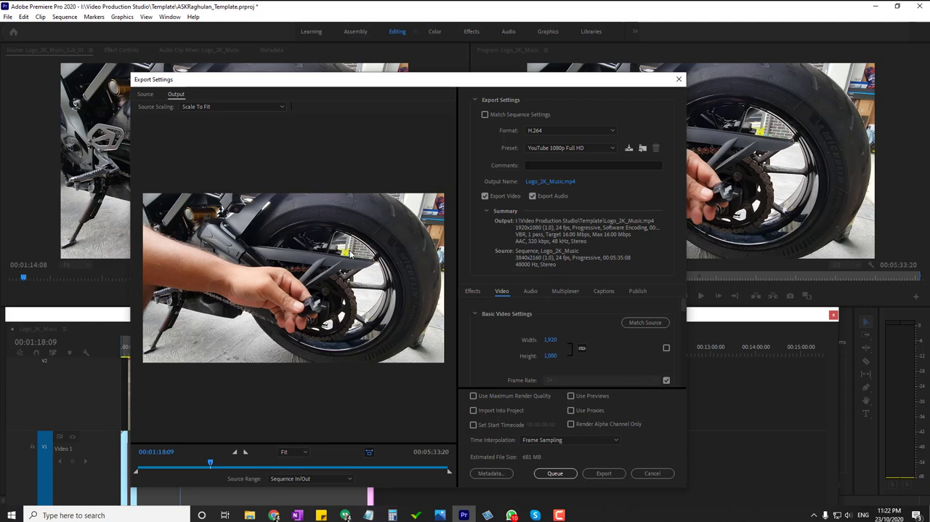
pyautogui.moveTo(314, 131)
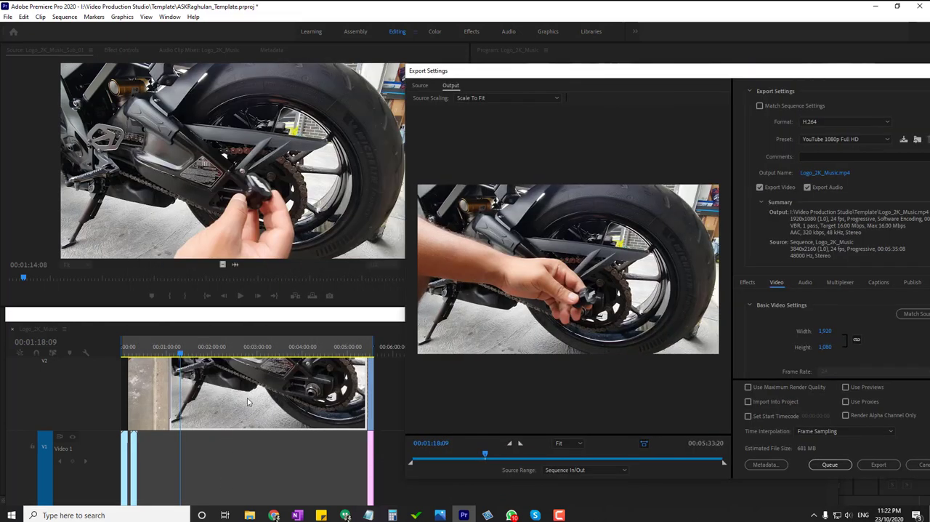
pyautogui.moveTo(600, 285)
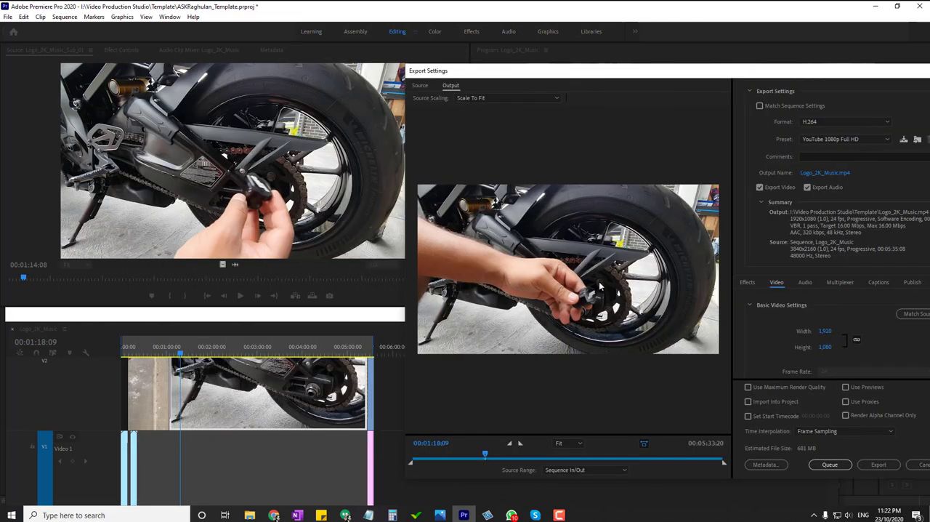